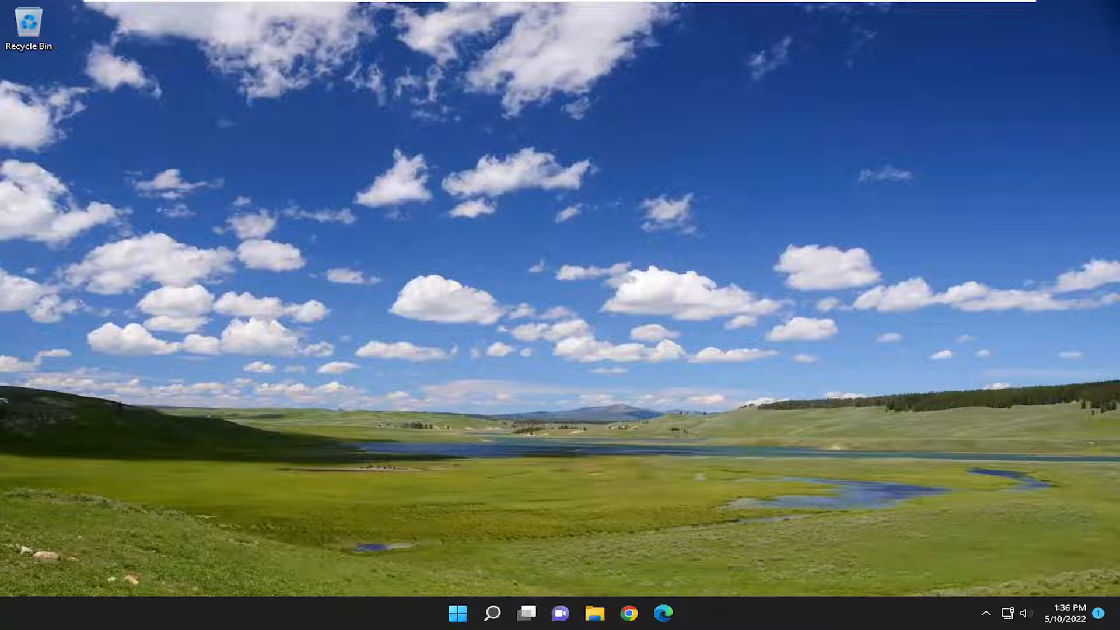
mouse_move(481, 411)
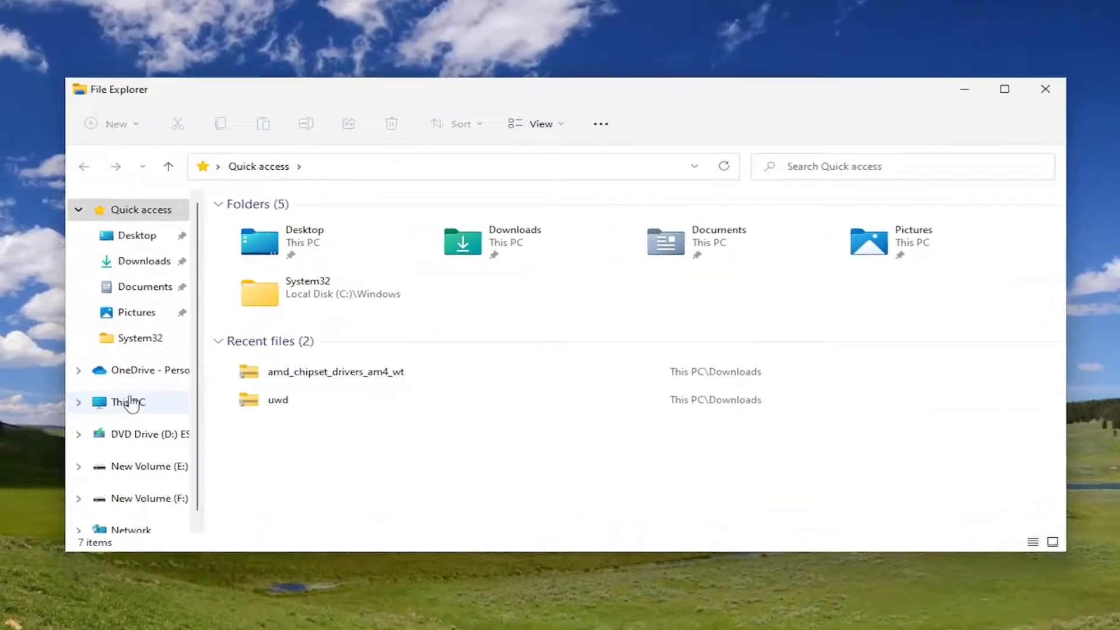
Show the extended context menu for New Volume (E:) under This PC
click(128, 402)
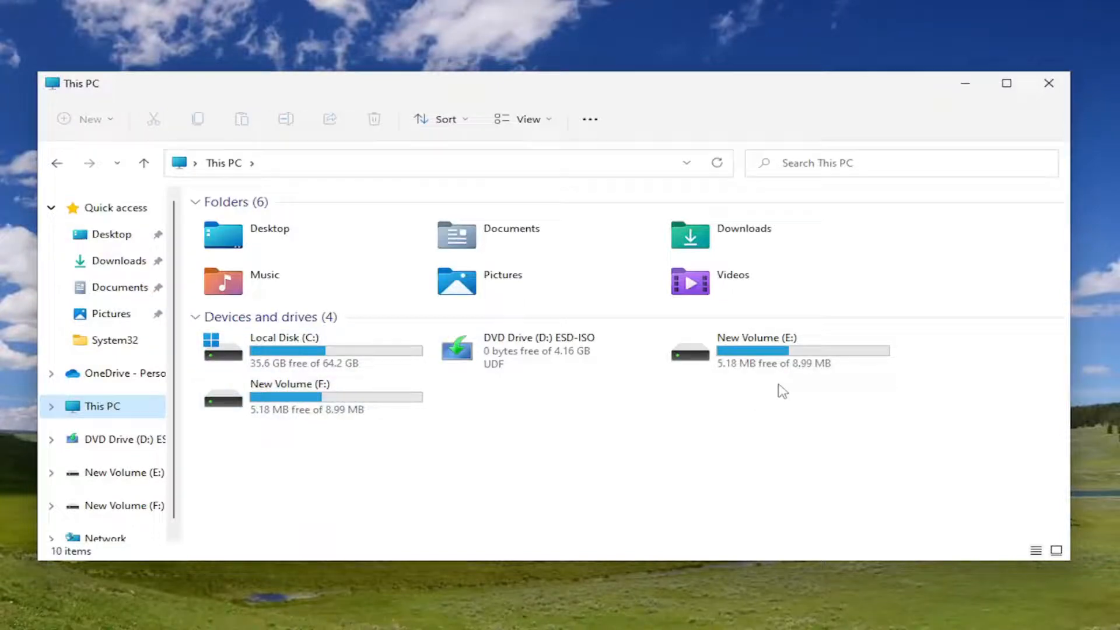
right_click(758, 350)
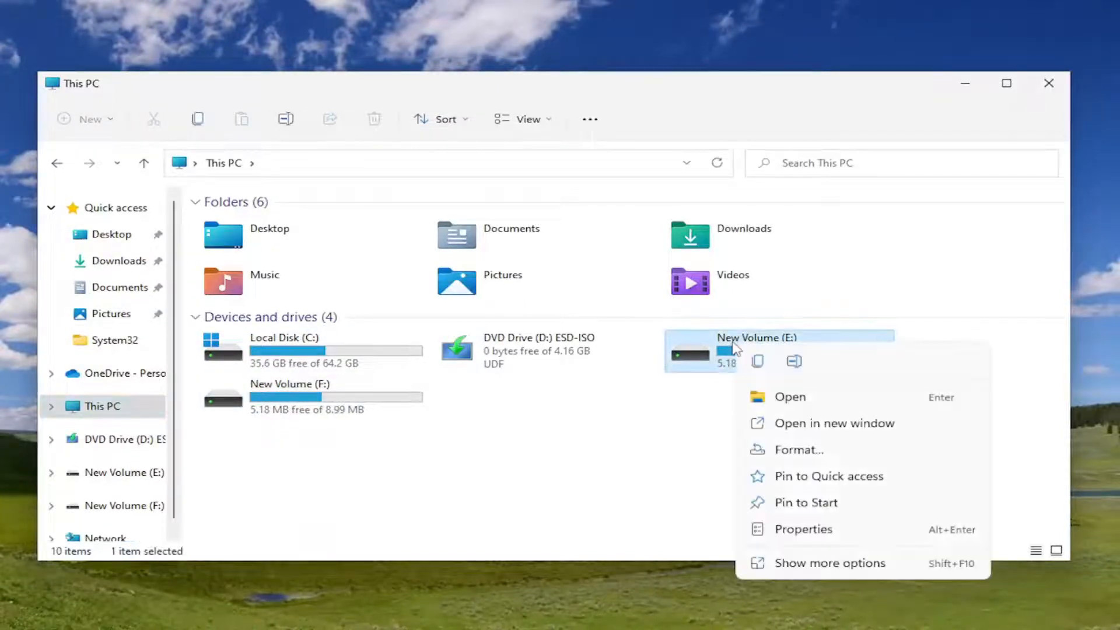
mouse_move(818, 571)
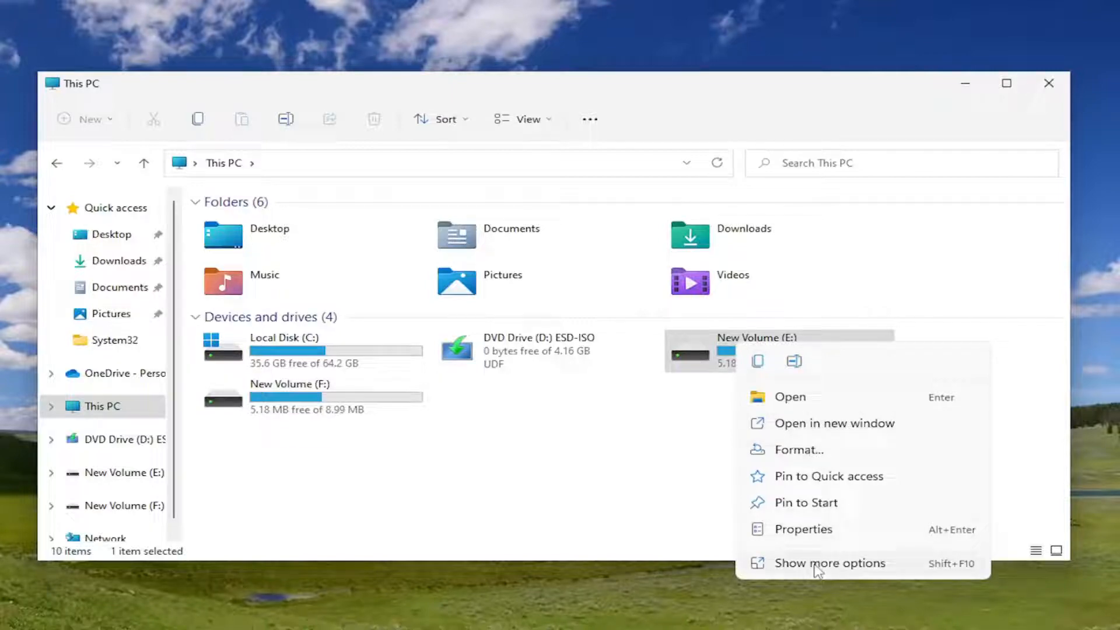
click(830, 563)
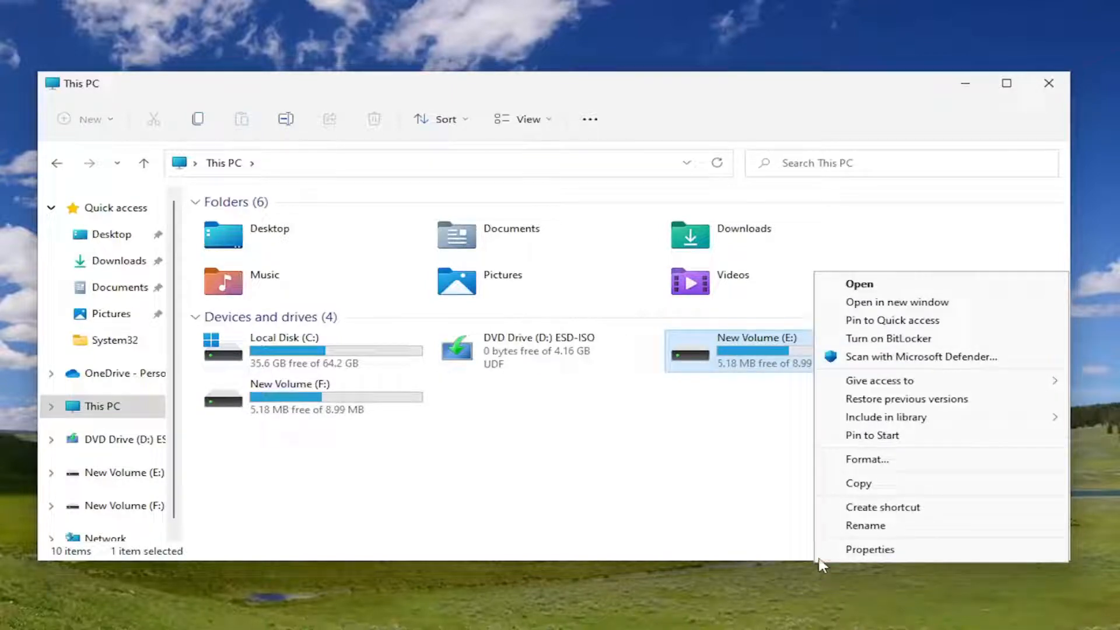
Scan New Volume (E:) for errors from Properties > Tools and close the no-errors result
click(870, 549)
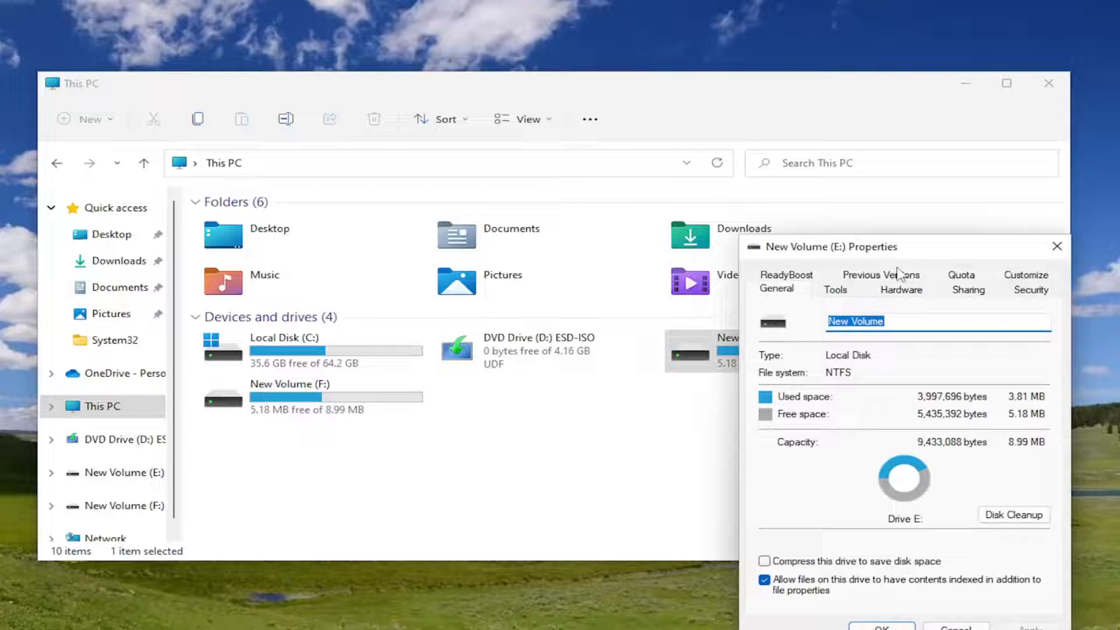
click(835, 290)
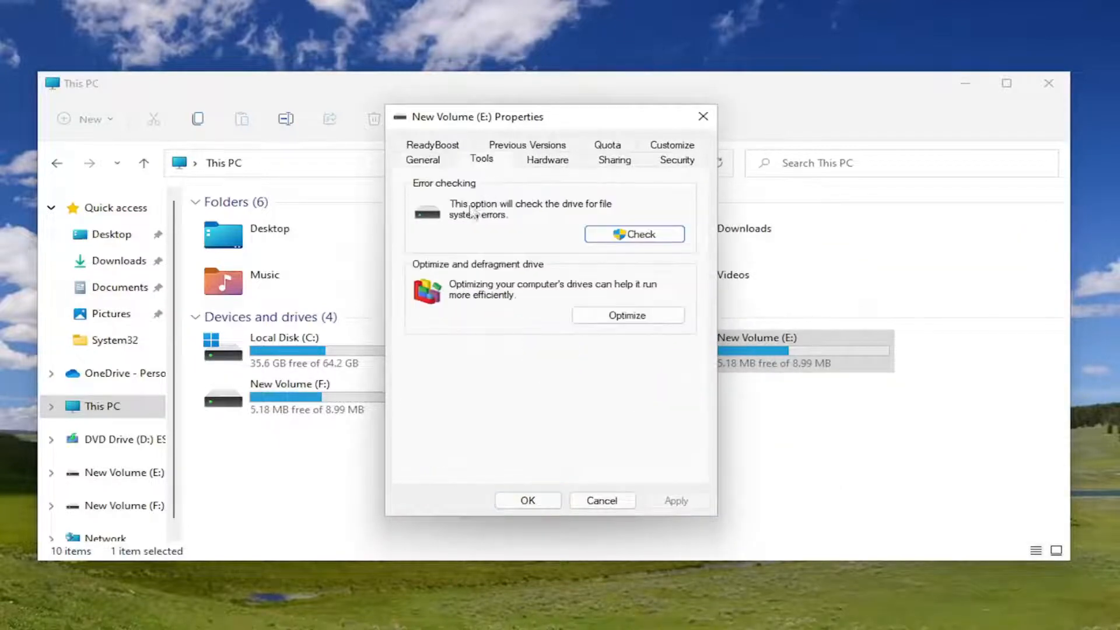
mouse_move(525, 229)
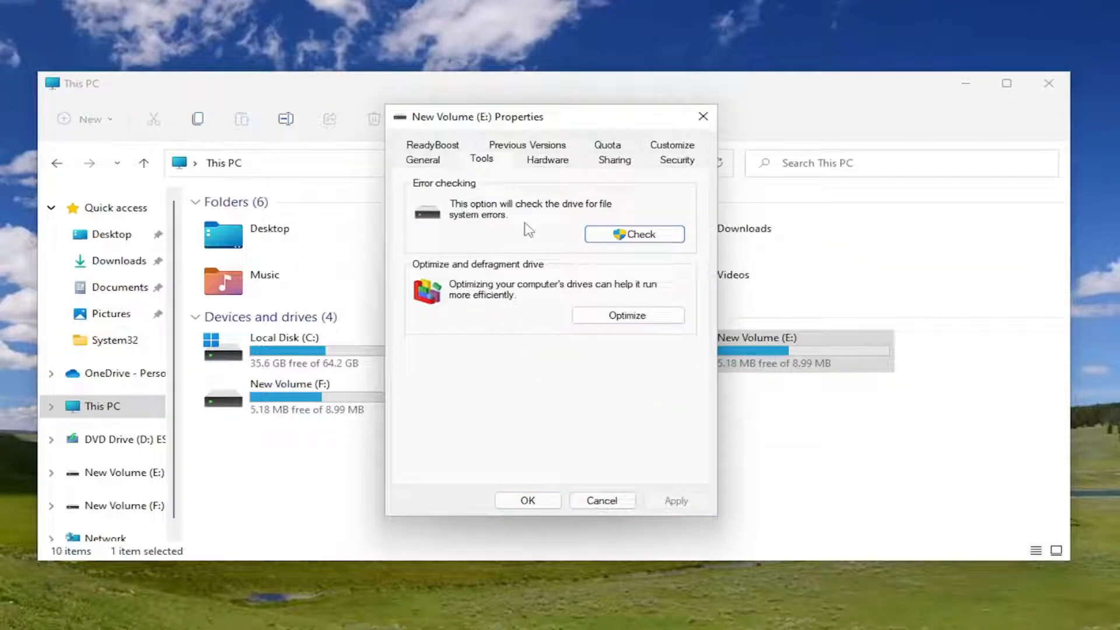
mouse_move(631, 252)
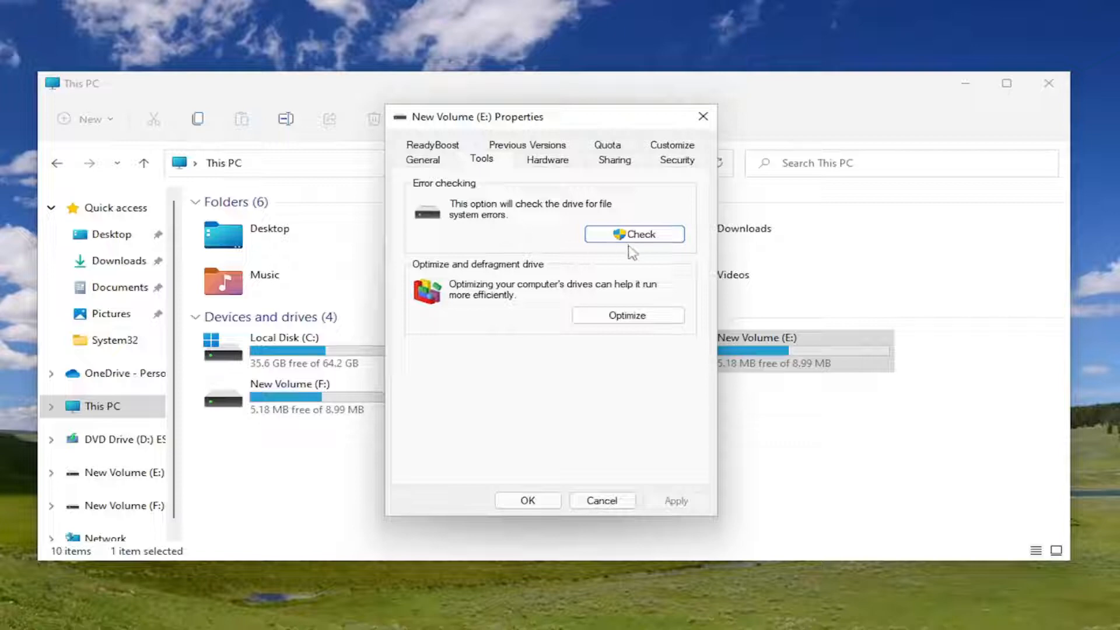
click(633, 233)
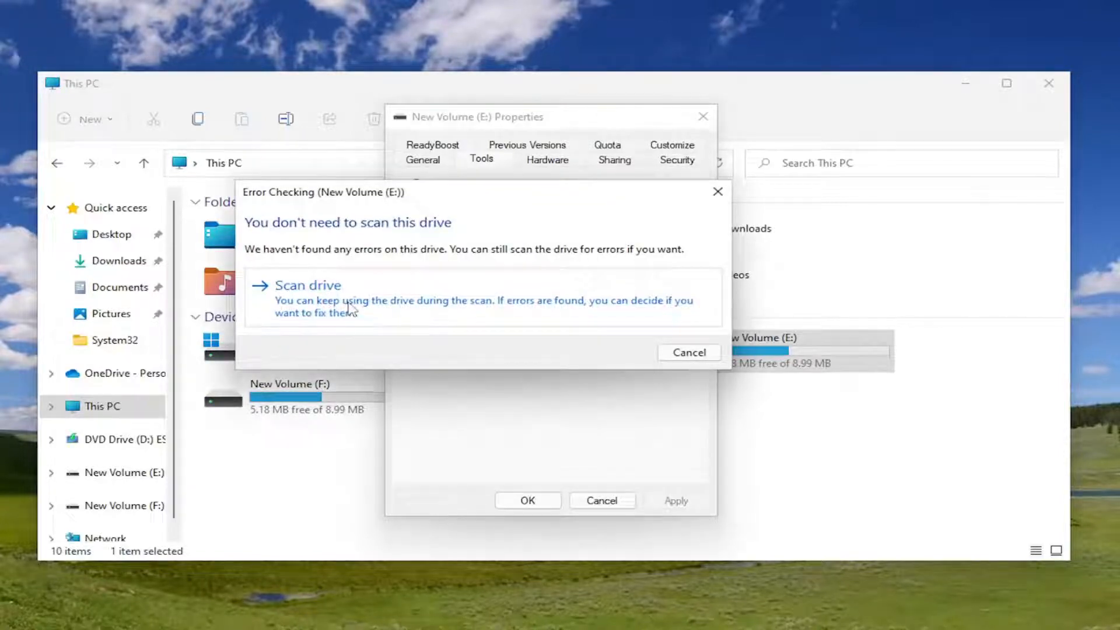
click(308, 286)
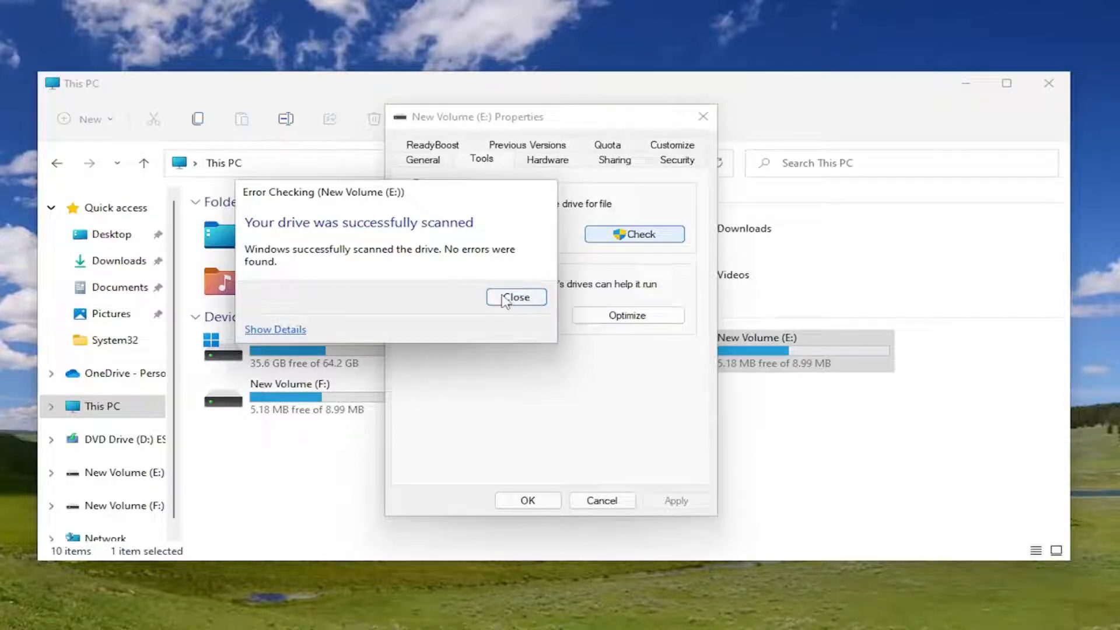
click(516, 297)
text(cm)
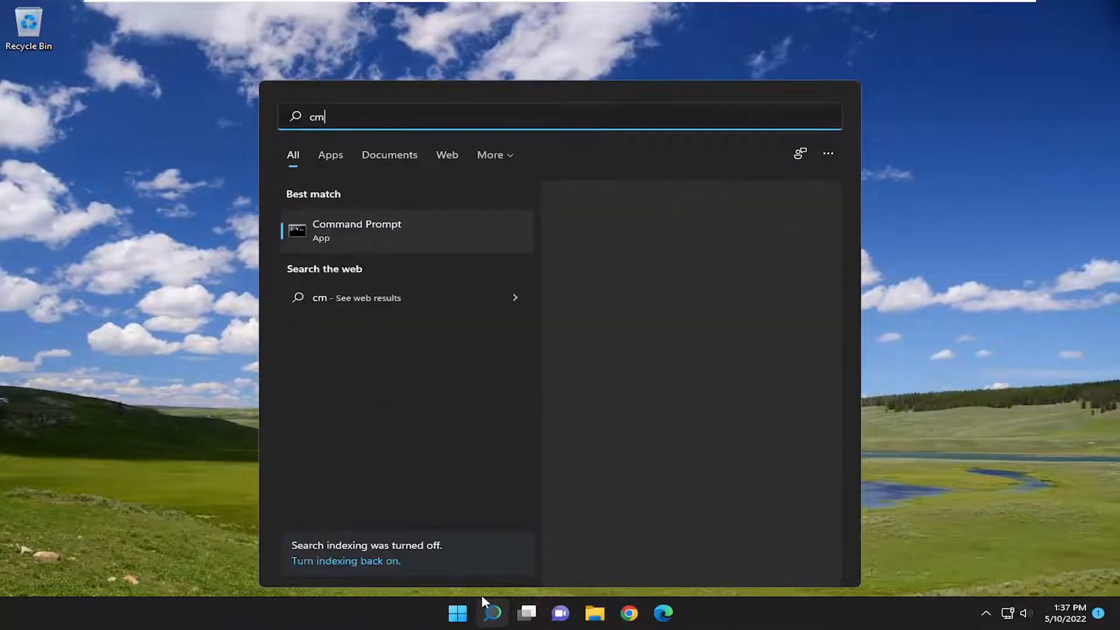
Run Command Prompt as administrator from the cmd search result, approving User Account Control
text(d)
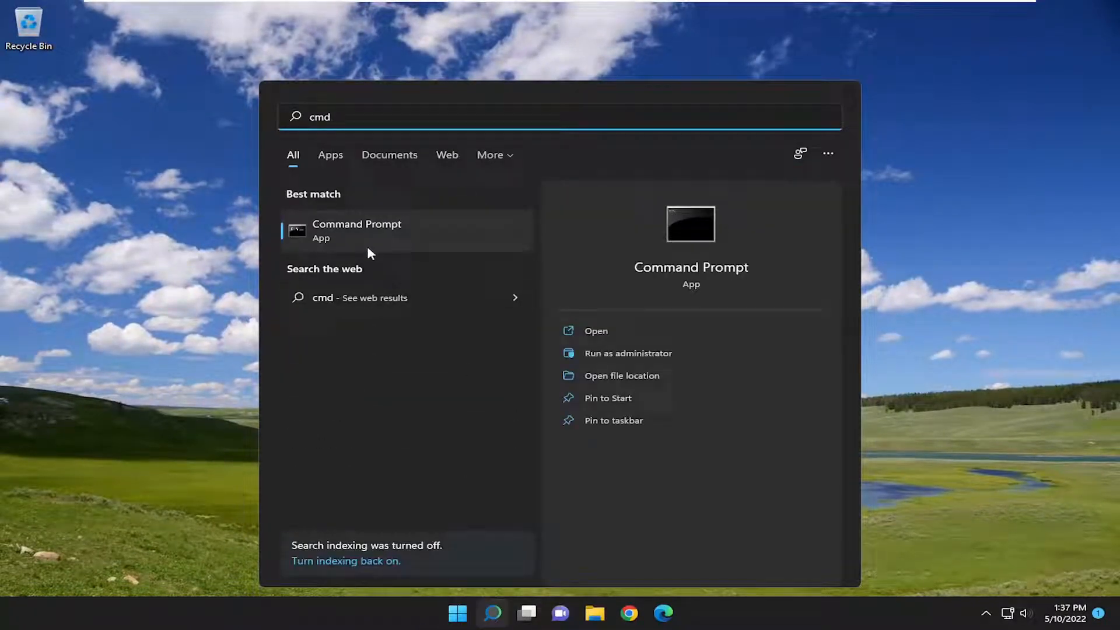
right_click(357, 229)
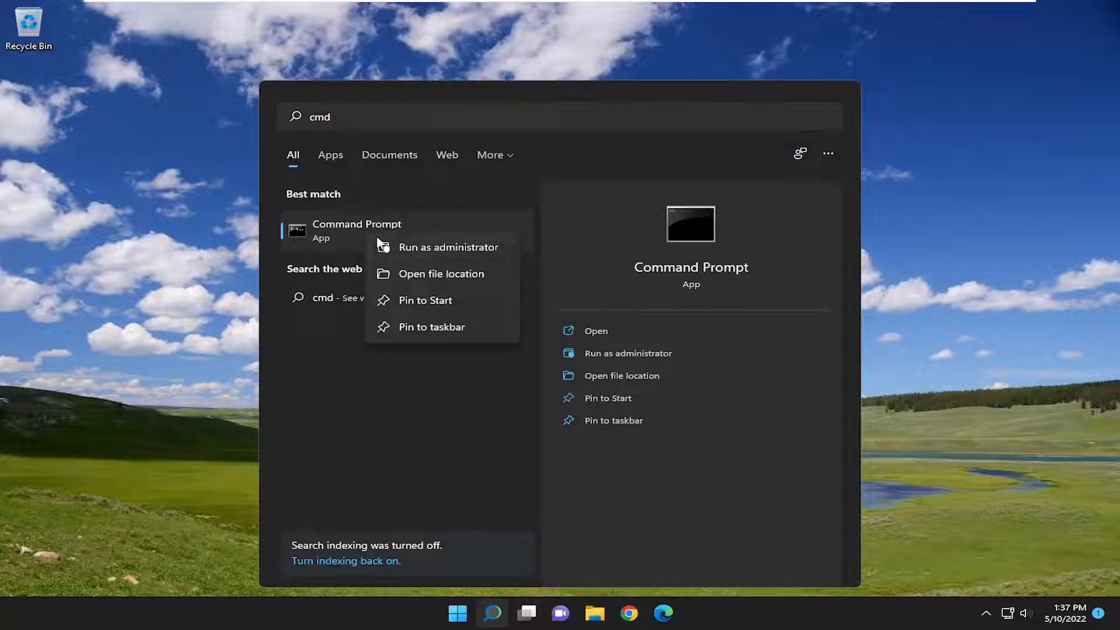
click(449, 246)
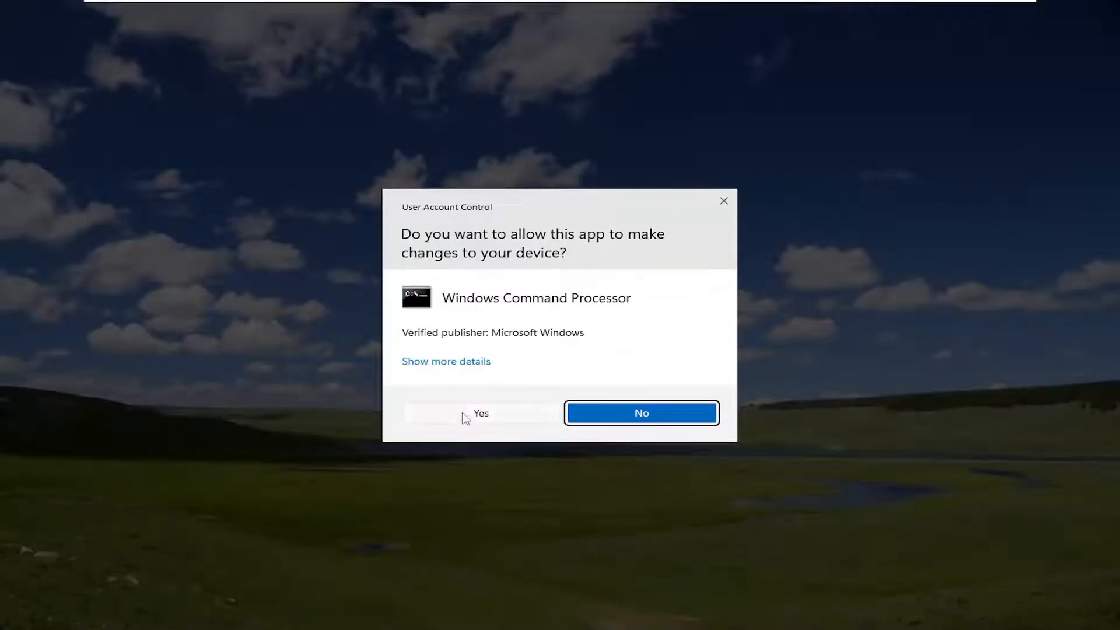
click(480, 413)
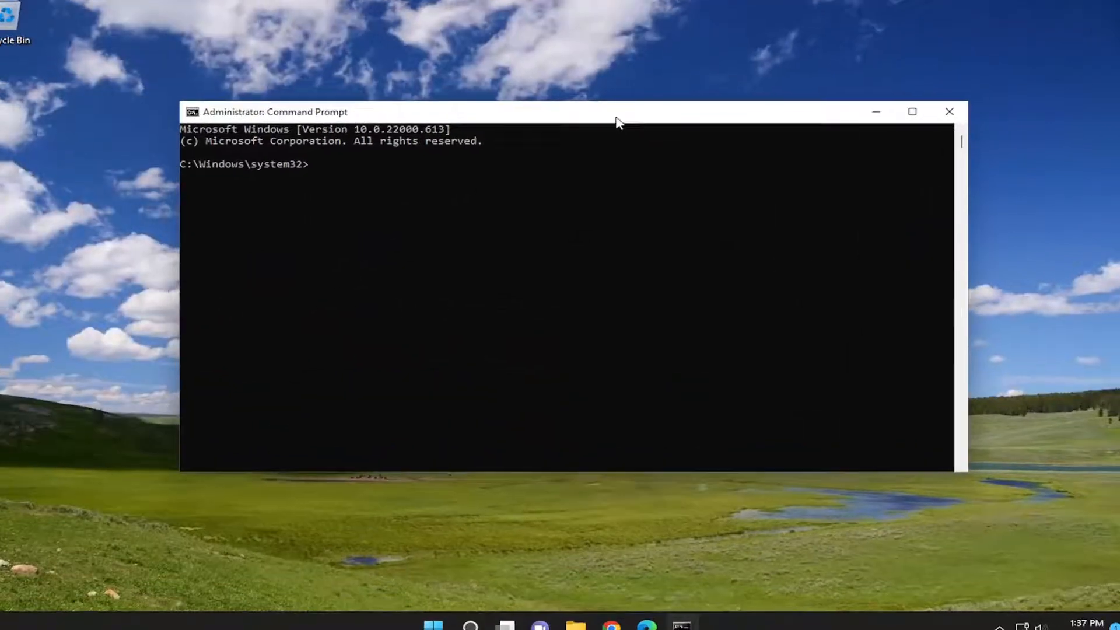
Run sfc /scannow in the administrator Command Prompt
text(sfc)
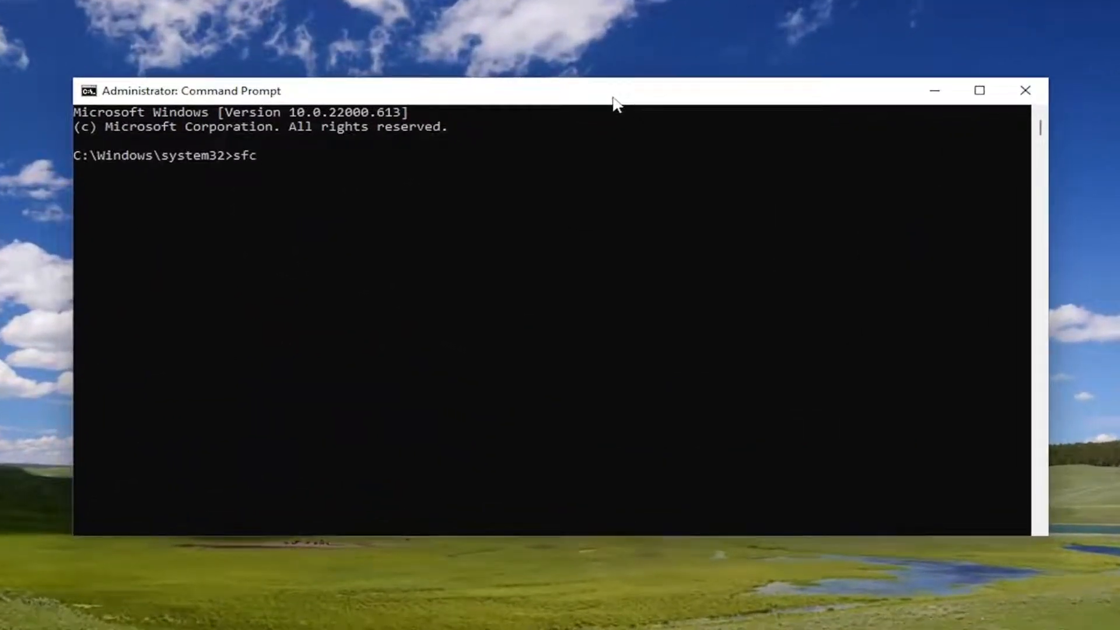
text(/scannow)
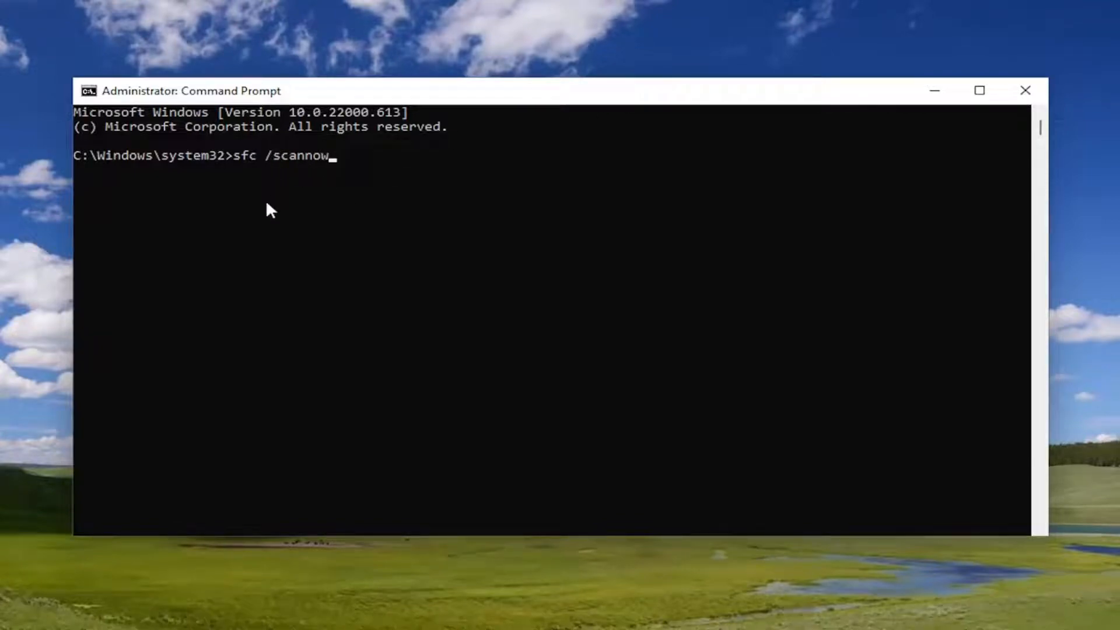
key(Return)
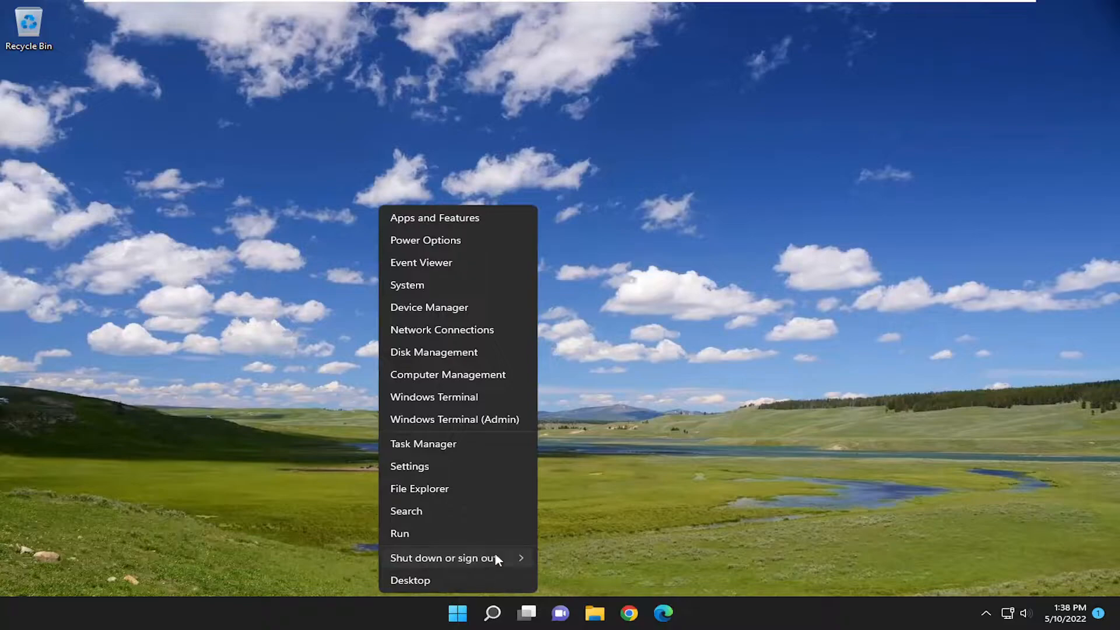
Restart Windows from the Start button's Shut down or sign out menu
click(443, 558)
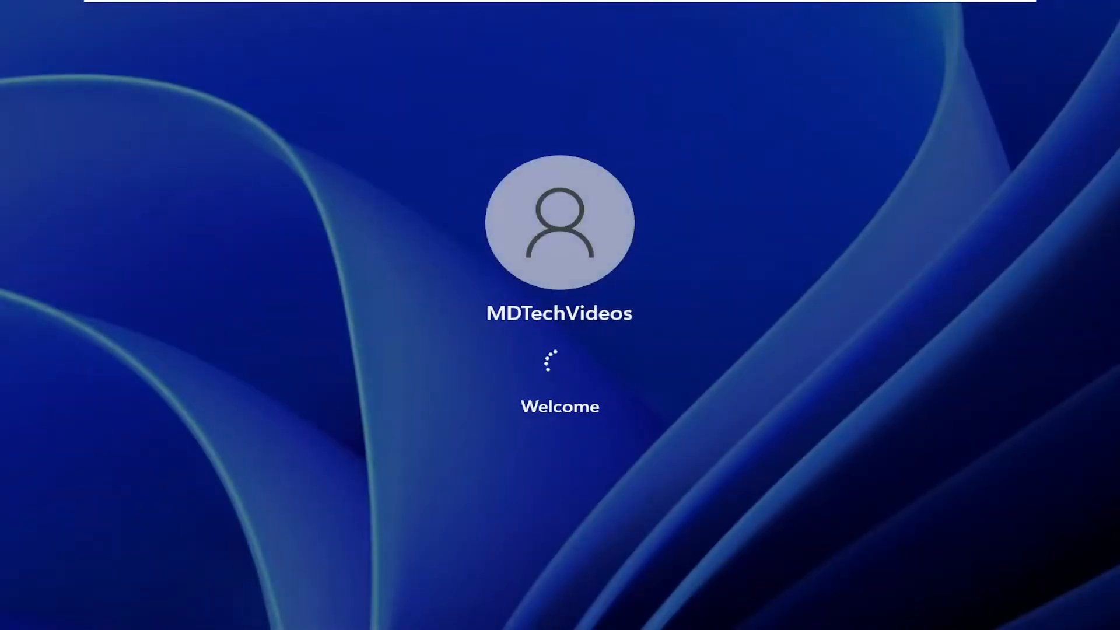